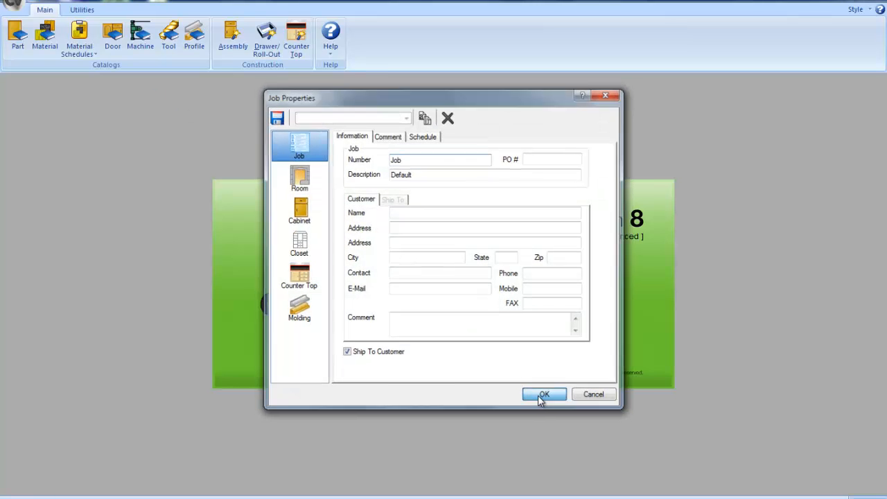
- Accept the default job properties to open Room 1's plan with the 30x30x12 upper cabinet
click(544, 393)
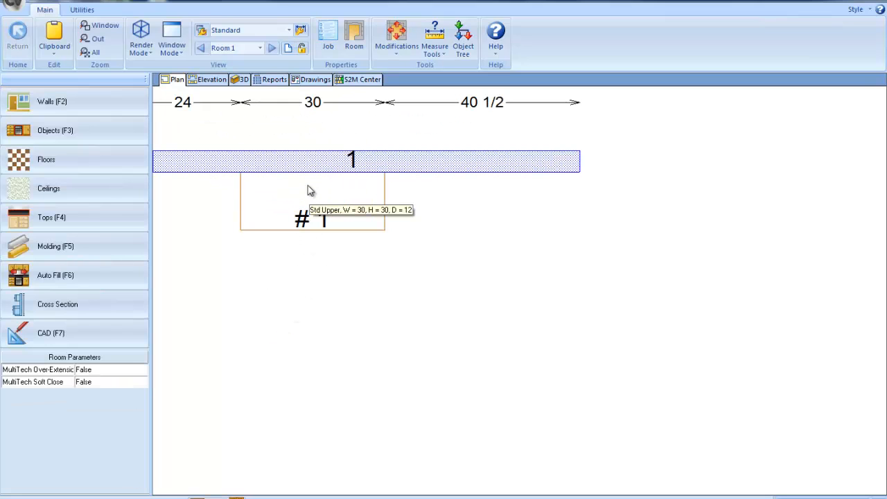
- In Edit Shape, push cabinet #1's front edge outward with Move Line Parallel, then arc it
right_click(311, 190)
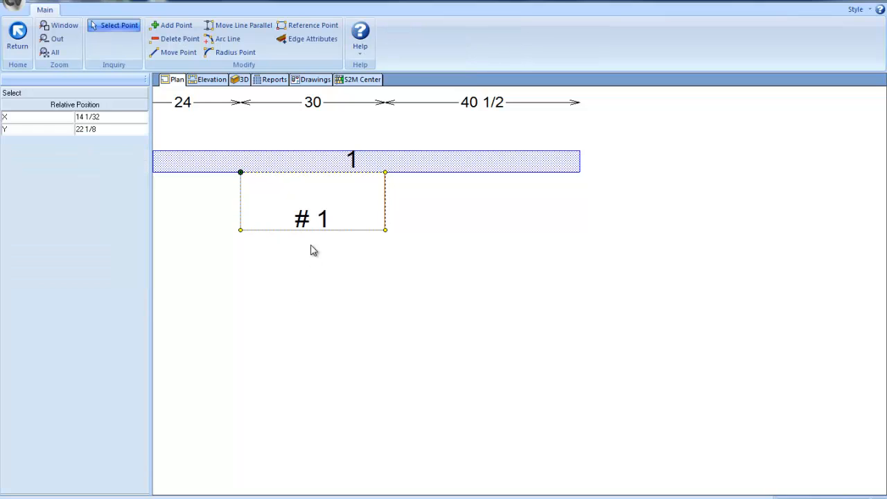
click(174, 52)
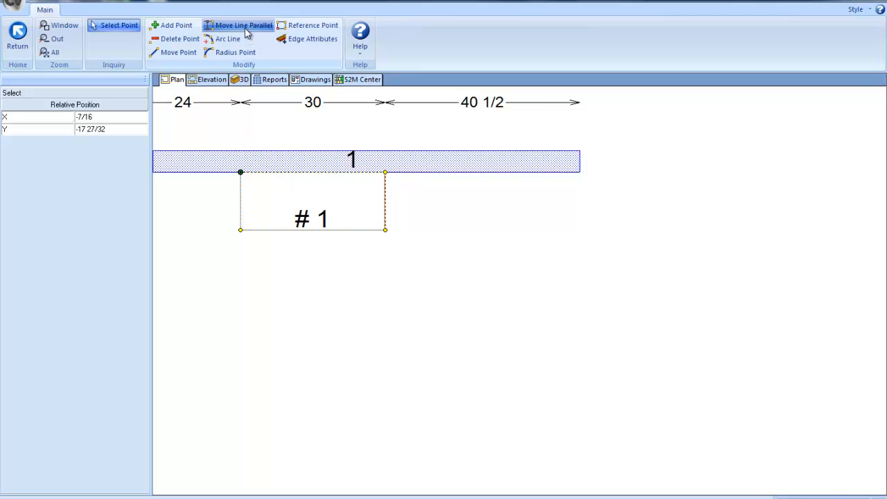
click(243, 26)
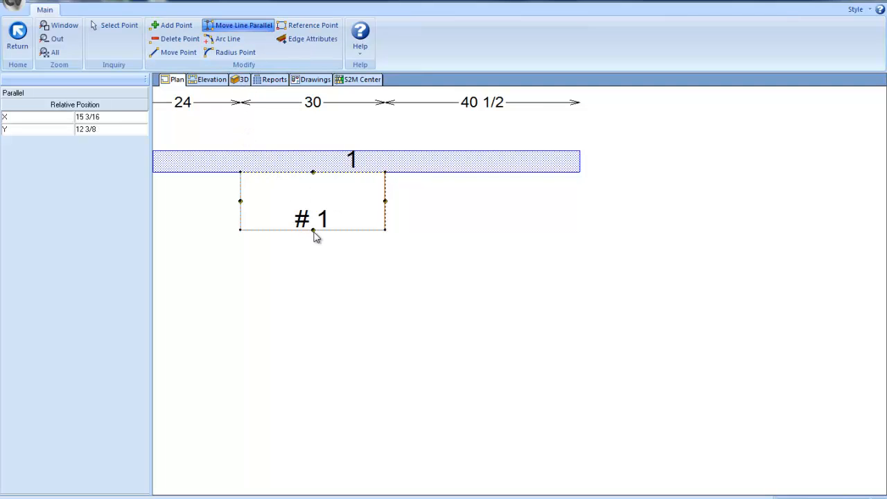
drag(312, 229, 312, 239)
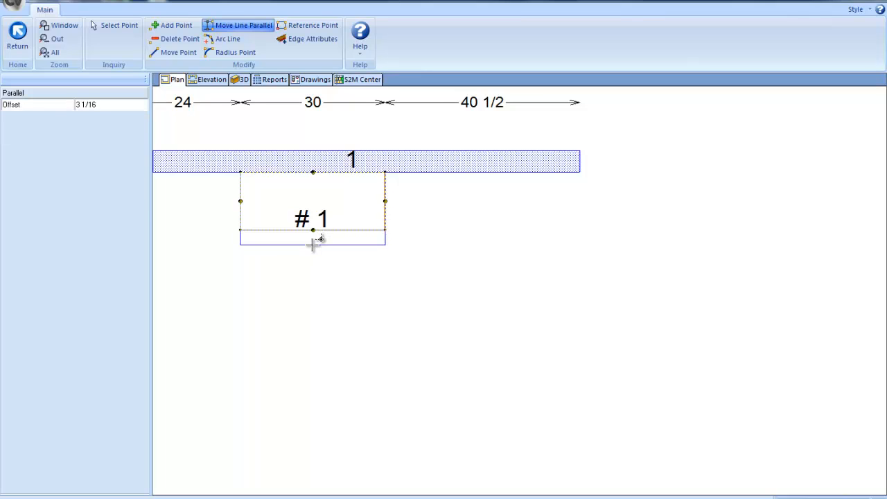
click(235, 52)
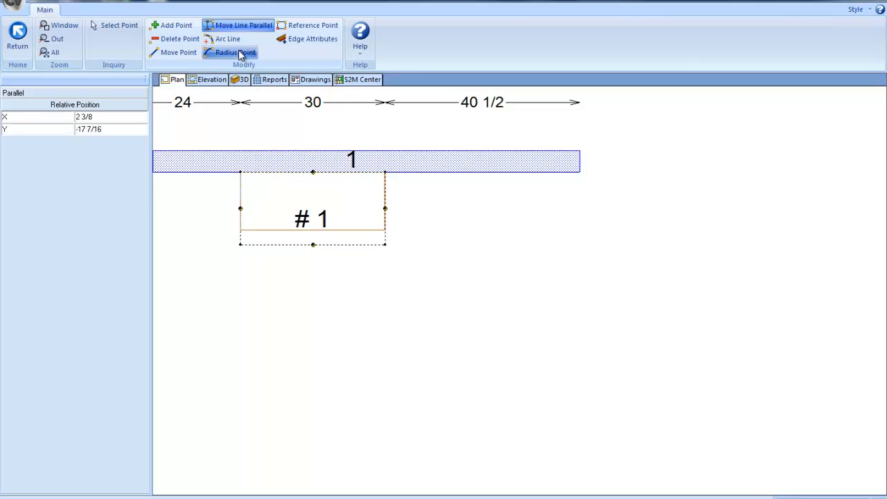
click(227, 38)
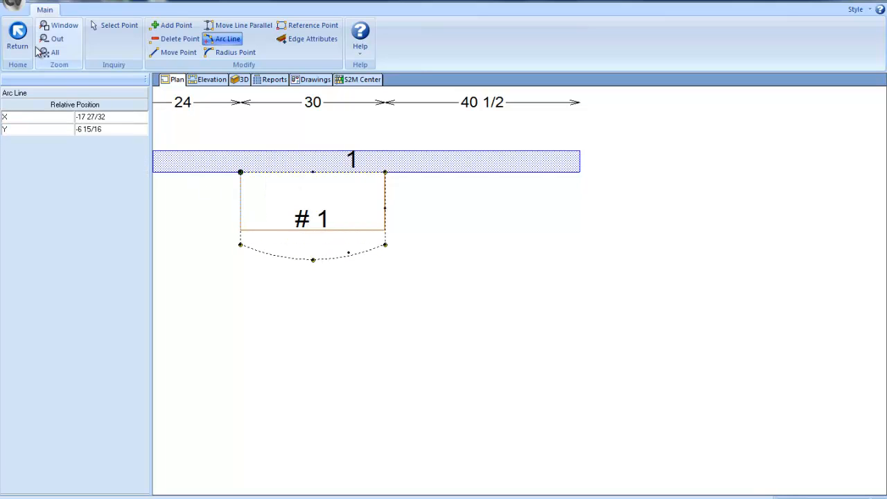
mouse_move(406, 372)
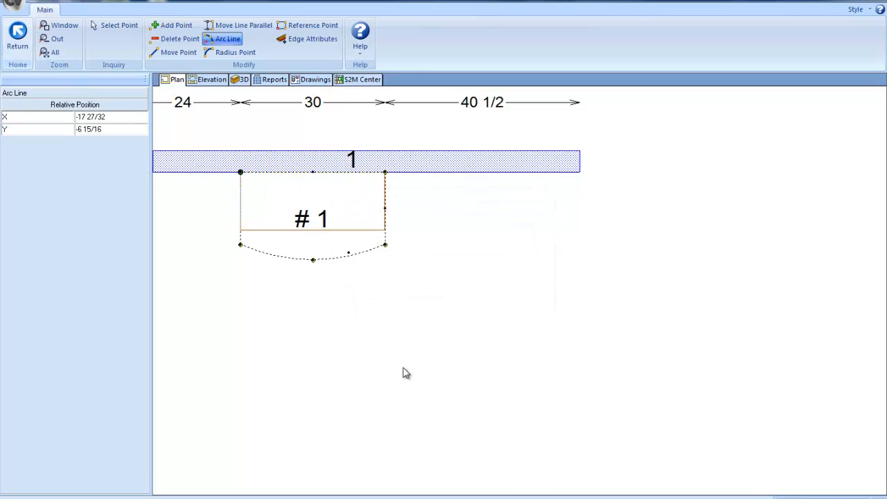
click(17, 35)
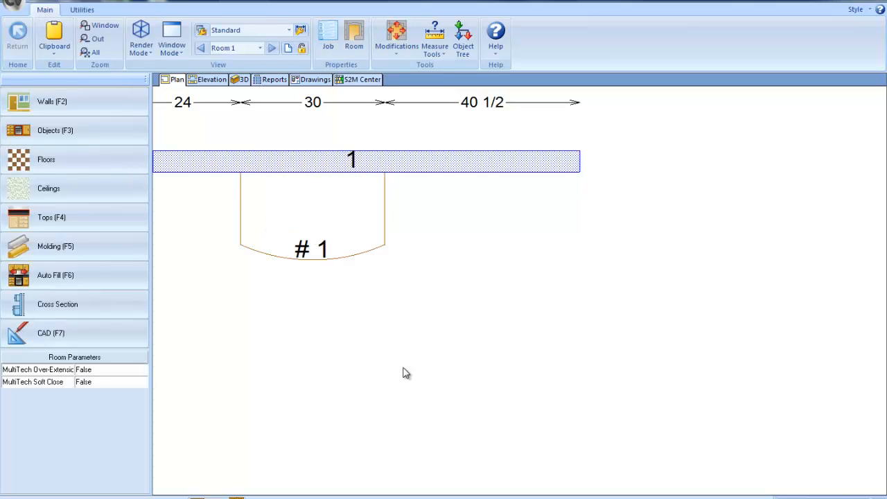
mouse_move(411, 372)
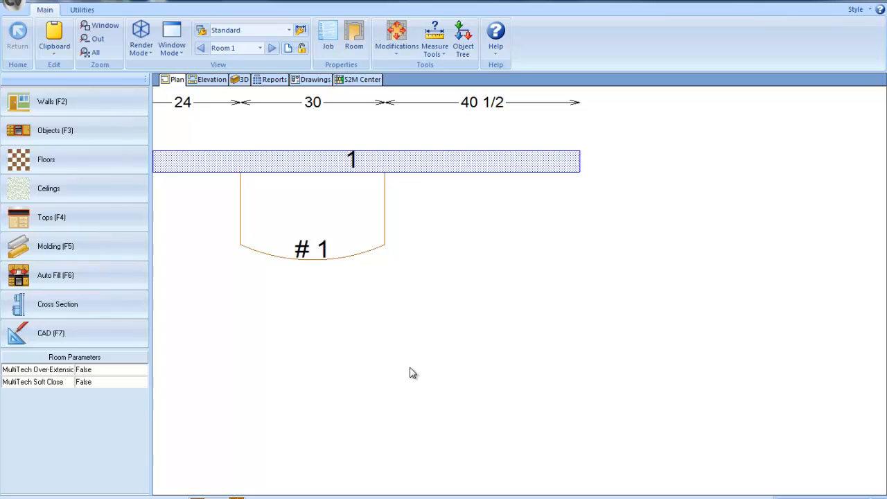
mouse_move(417, 373)
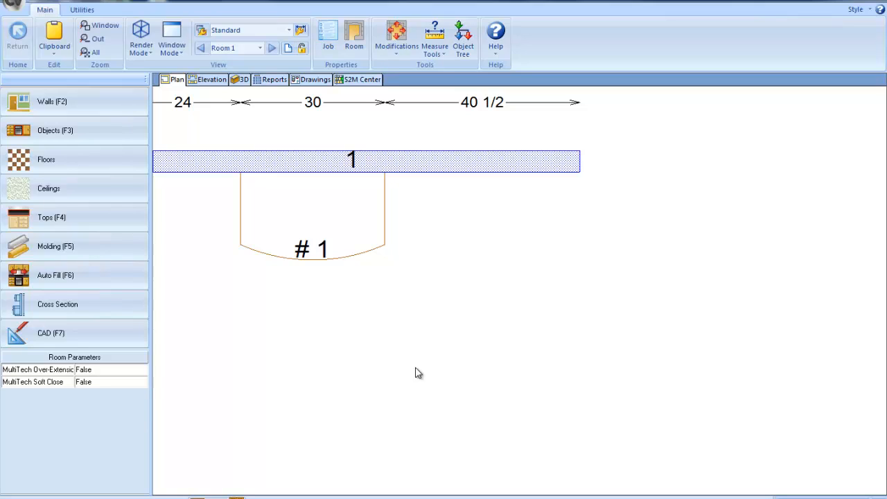
mouse_move(12, 9)
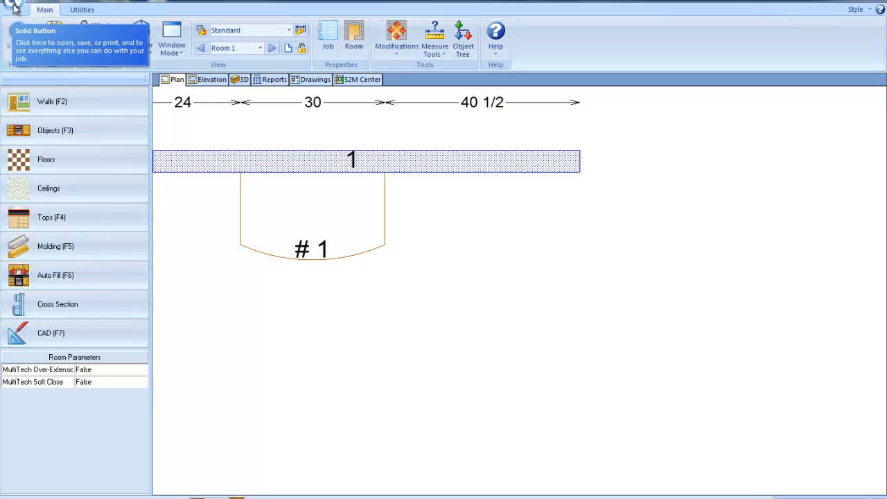
- Close the job without saving and reopen it with the plain rectangular upper cabinet
click(14, 10)
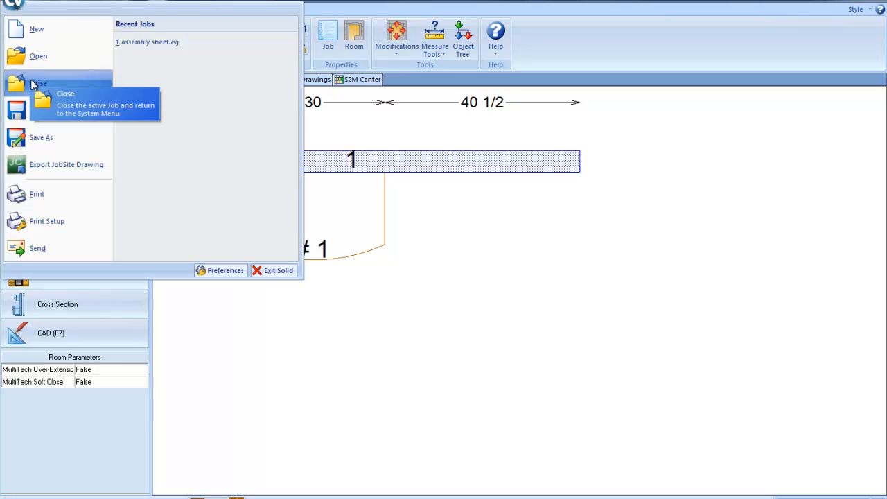
click(39, 83)
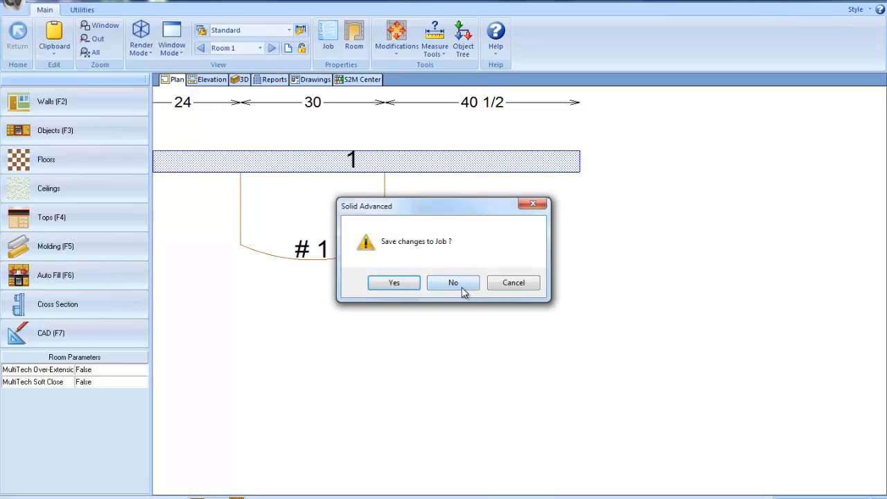
click(453, 282)
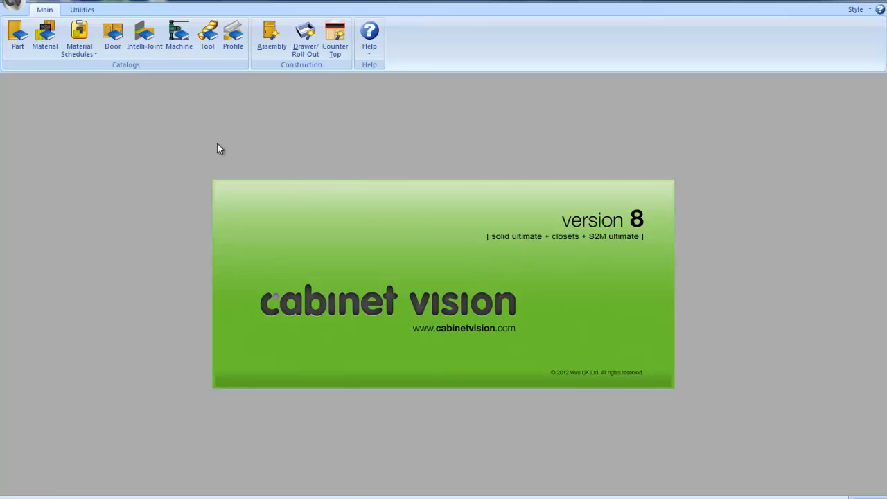
click(44, 9)
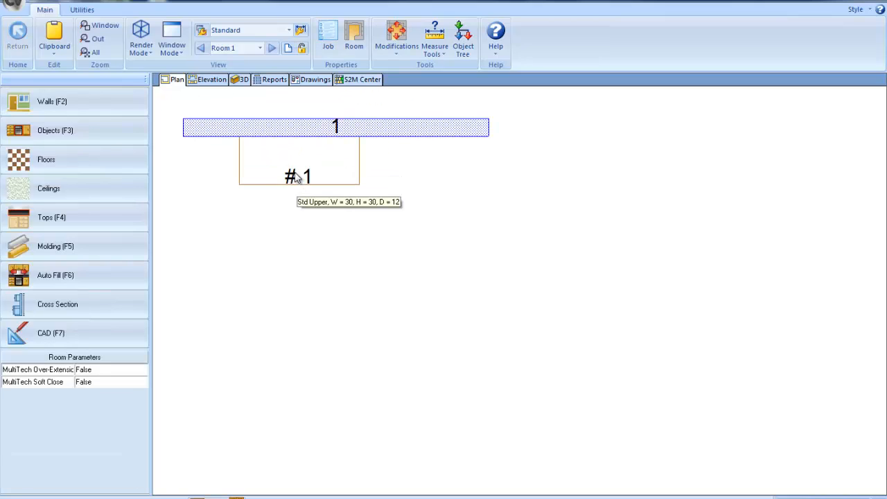
- Choose Edit Shape from upper cabinet #1's right-click menu in Plan view
right_click(298, 175)
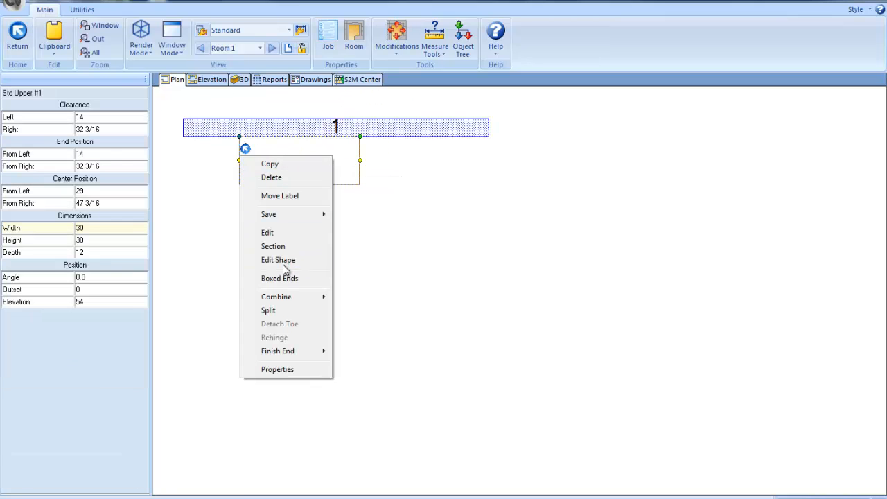
click(278, 259)
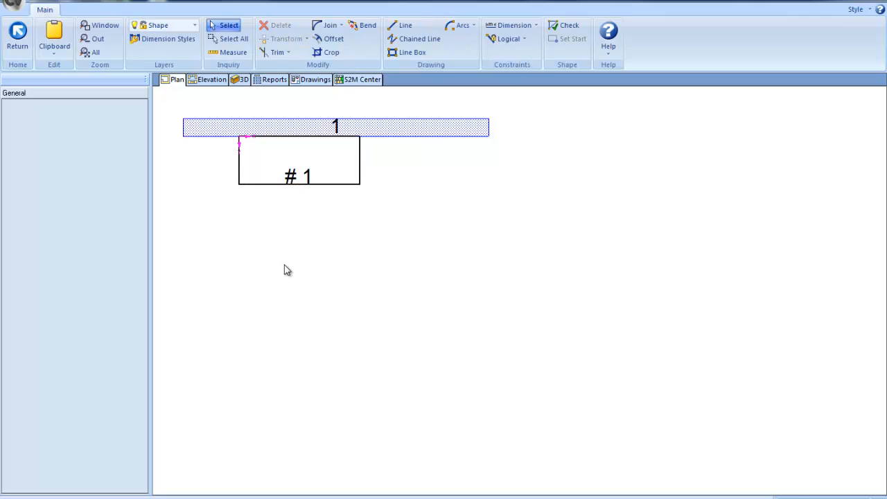
mouse_move(258, 258)
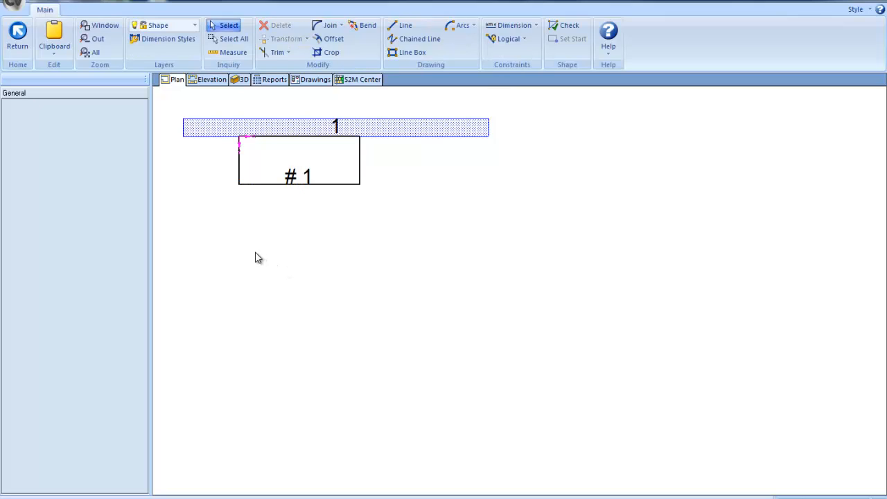
mouse_move(373, 138)
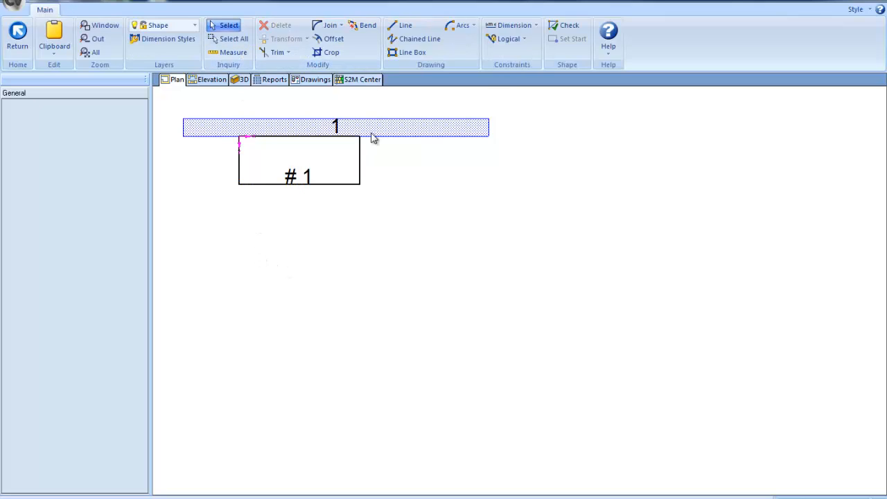
mouse_move(363, 168)
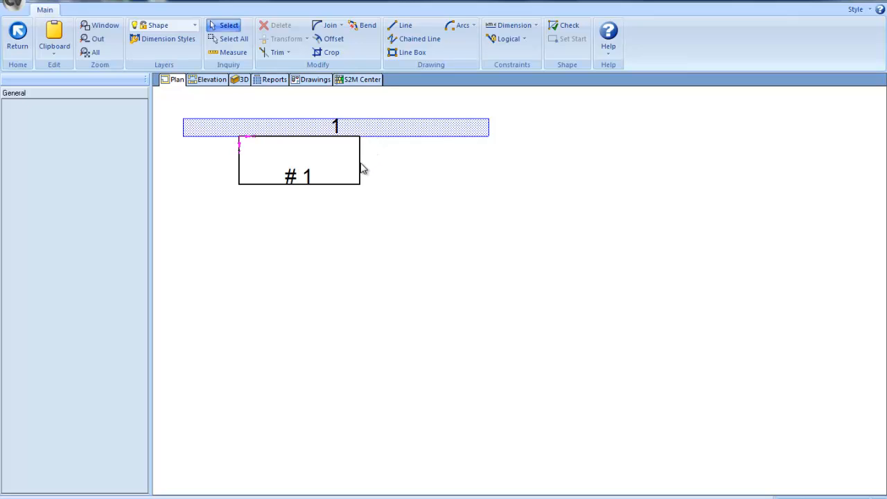
mouse_move(334, 190)
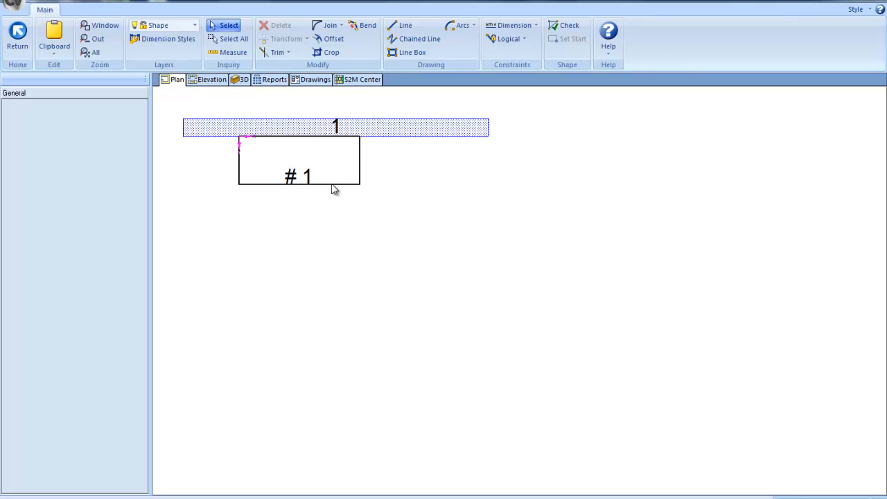
- Select the cabinet's 30-inch front line to show its line details
click(299, 184)
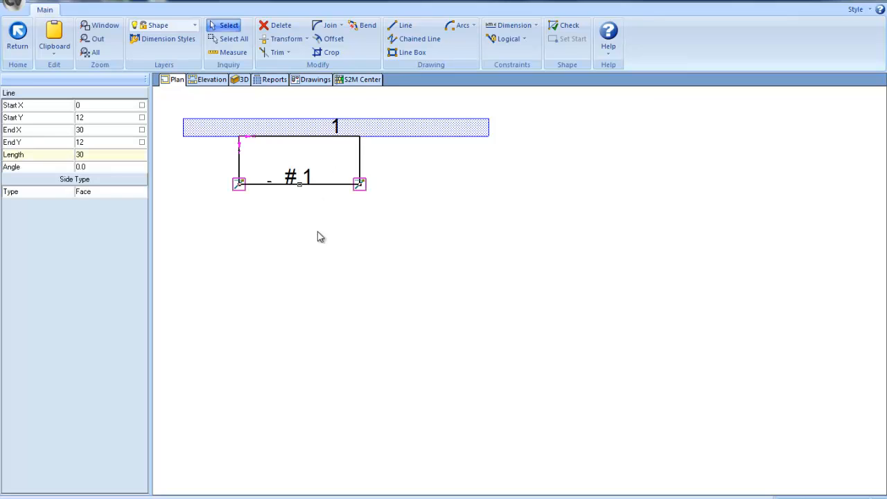
mouse_move(269, 191)
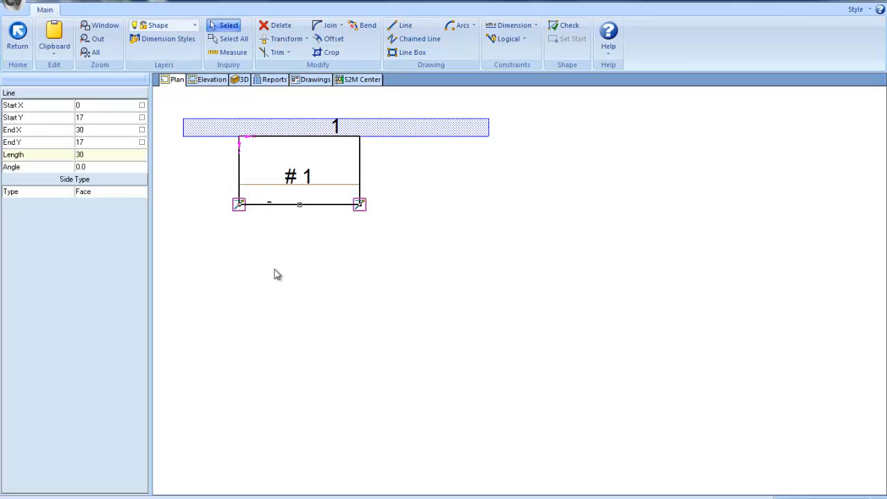
mouse_move(244, 210)
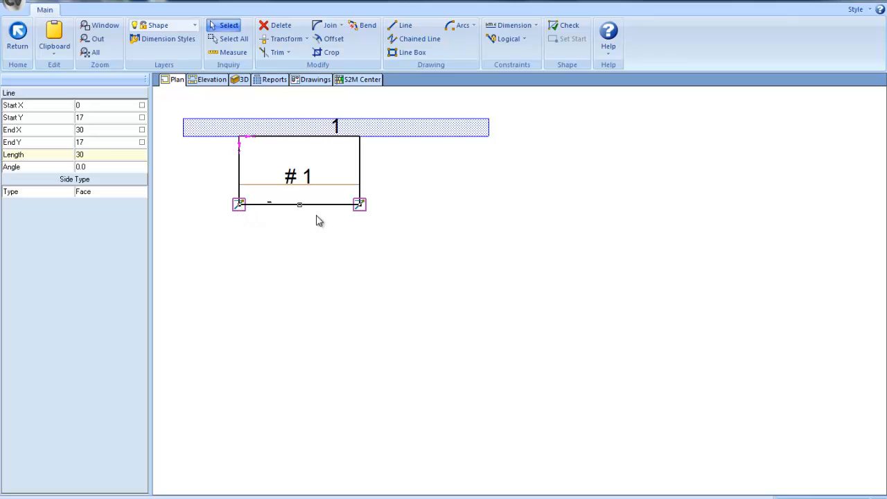
mouse_move(363, 181)
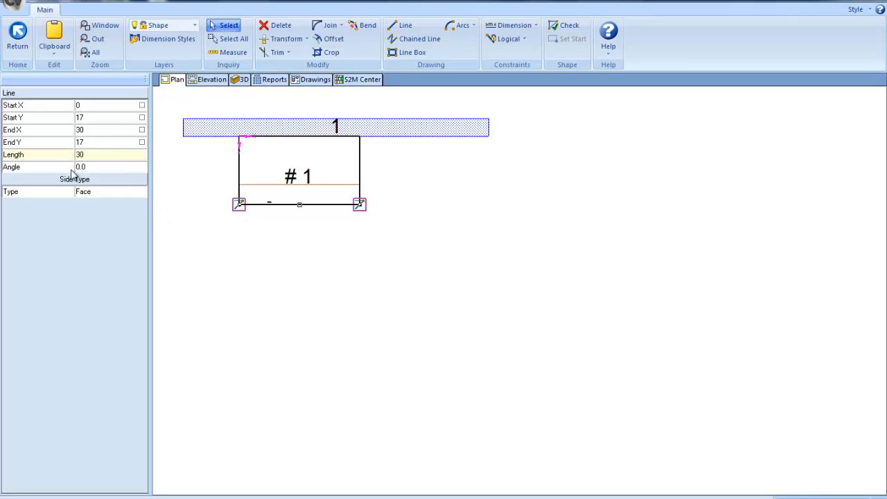
mouse_move(295, 215)
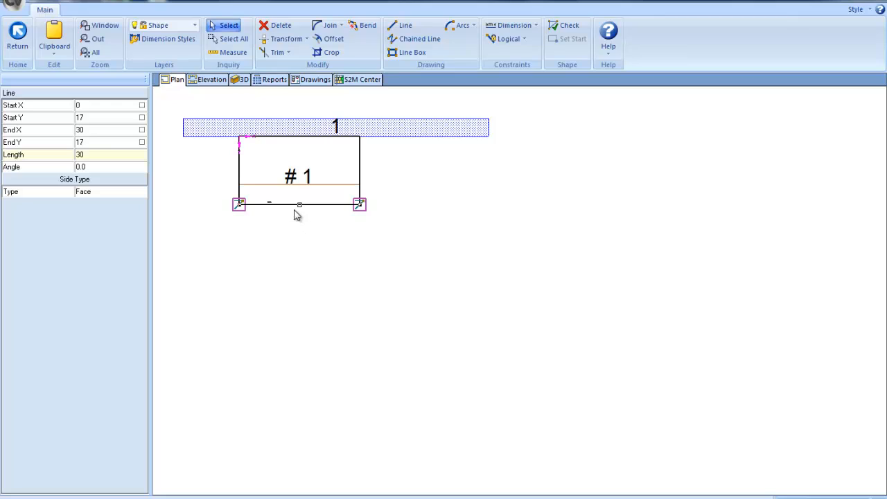
mouse_move(138, 197)
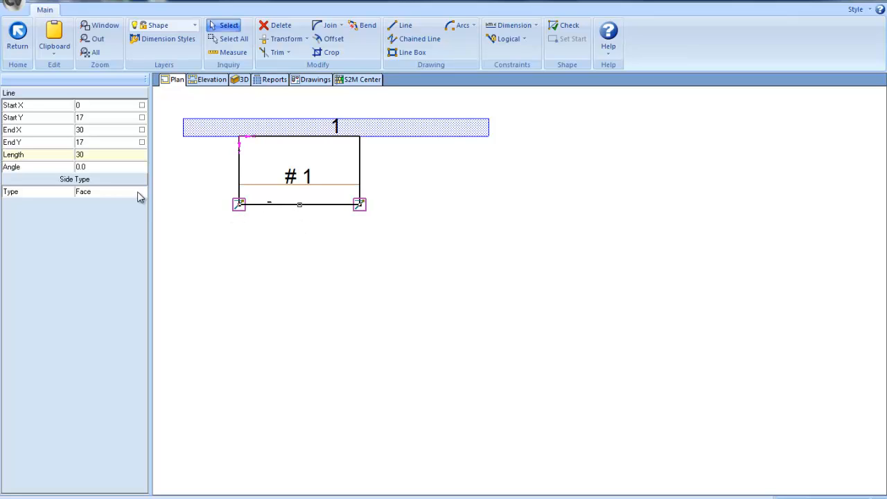
mouse_move(238, 200)
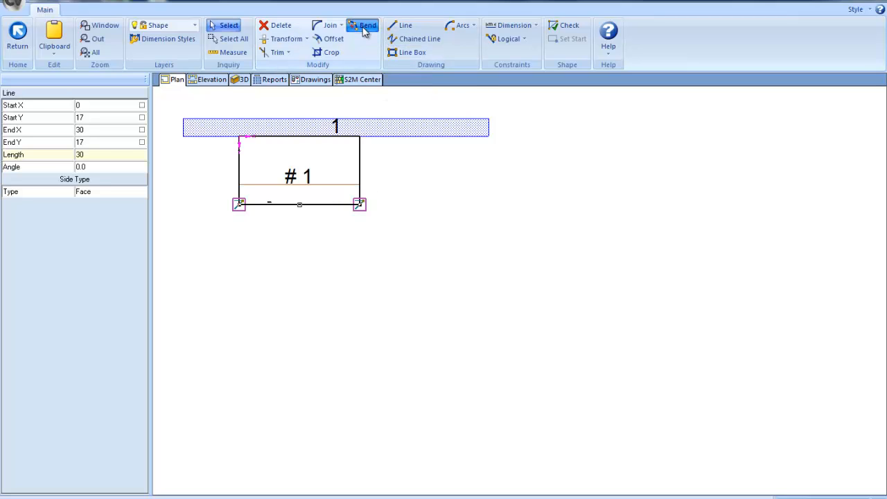
- Bend the selected front line at Y 17 into an outward curve
click(367, 25)
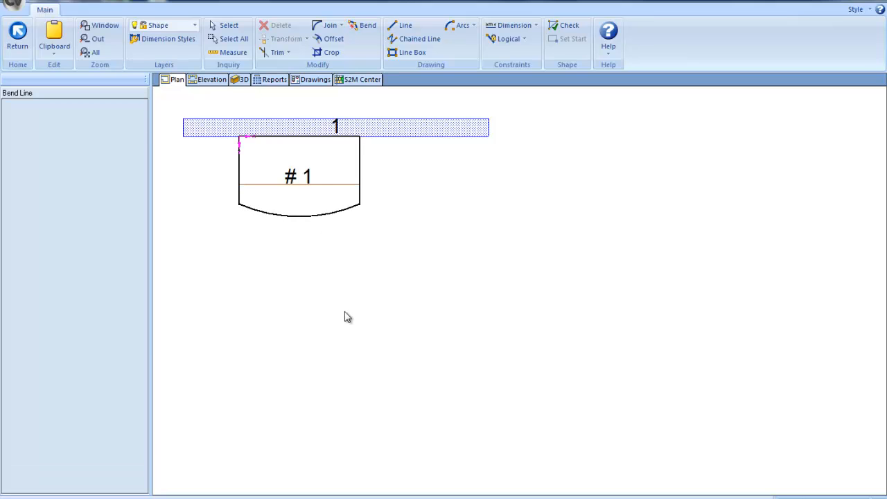
mouse_move(424, 230)
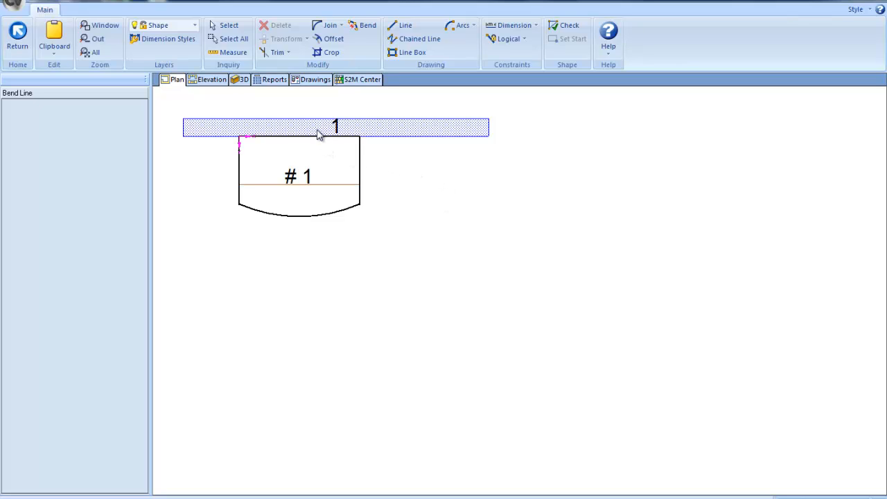
mouse_move(365, 175)
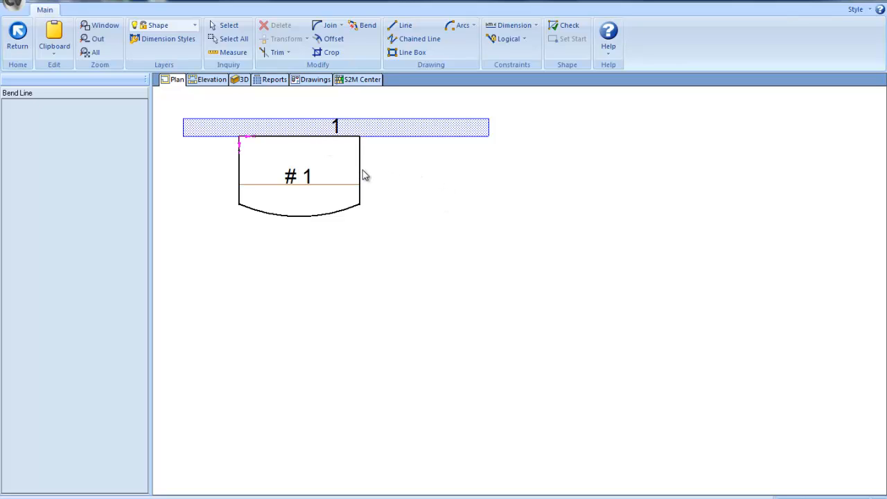